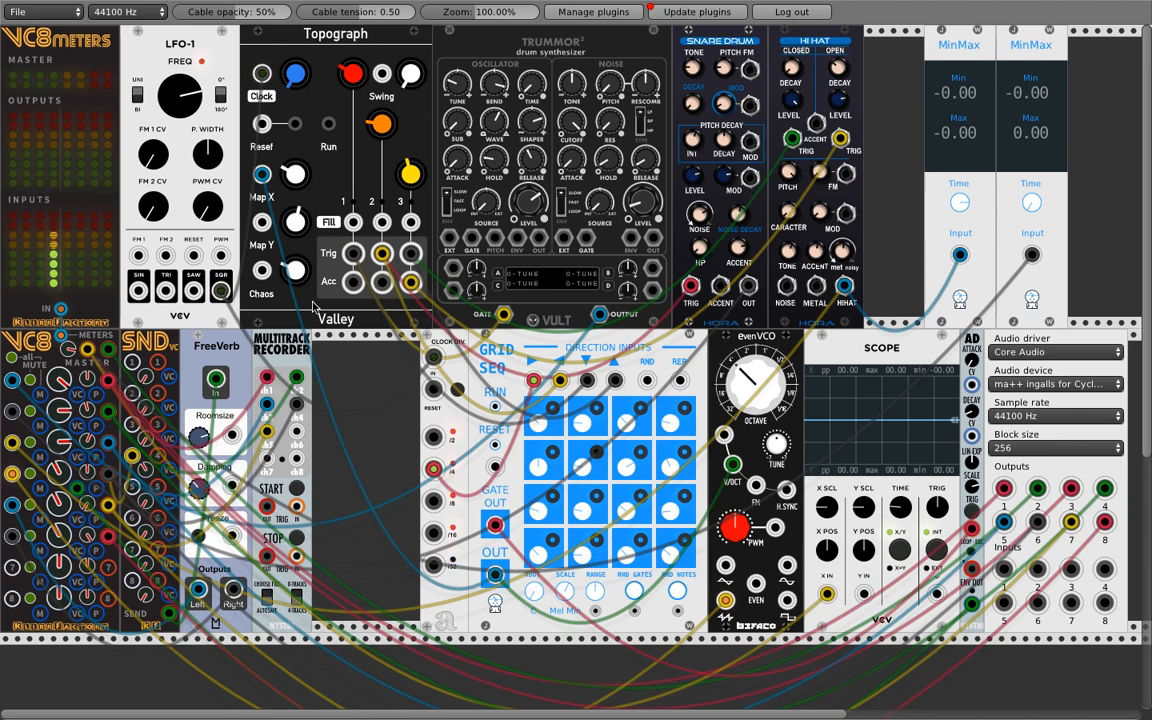
pyautogui.moveTo(364, 336)
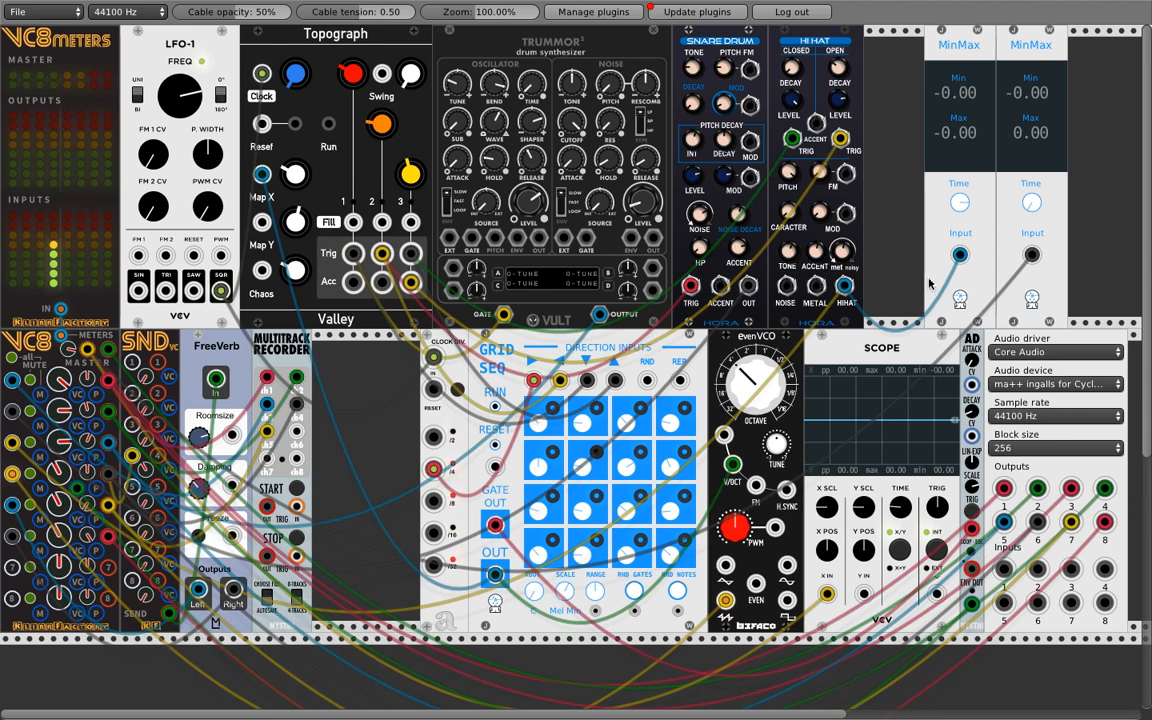
pyautogui.moveTo(912, 256)
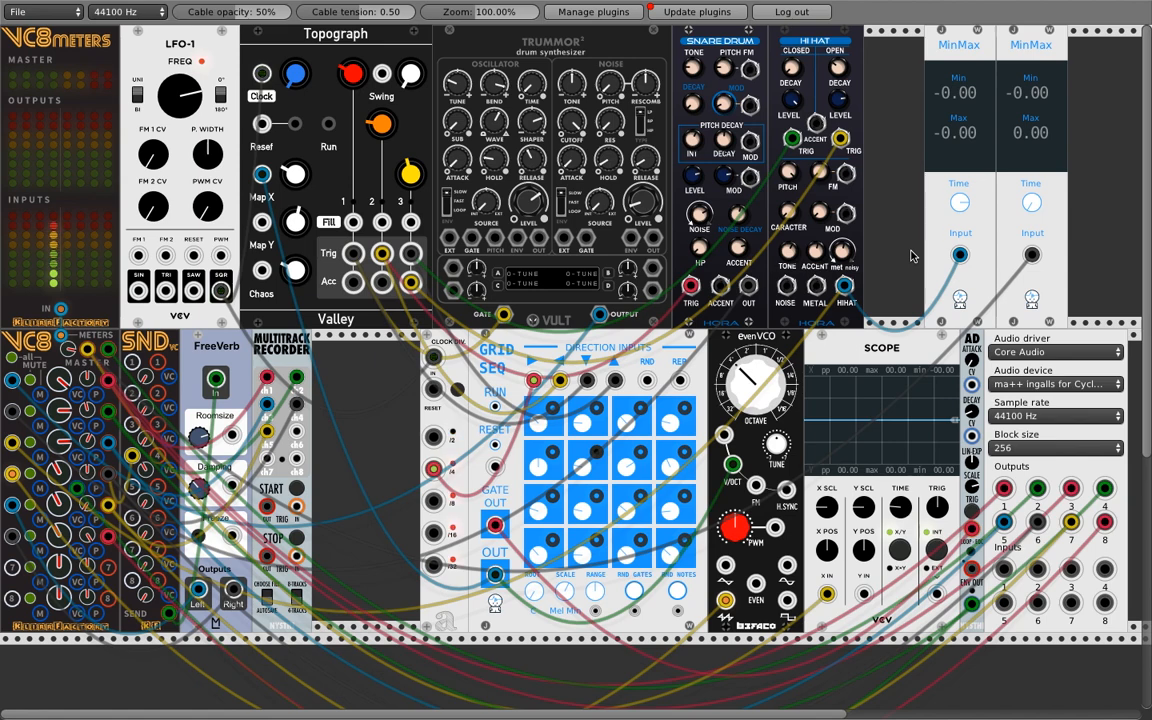
pyautogui.moveTo(888, 240)
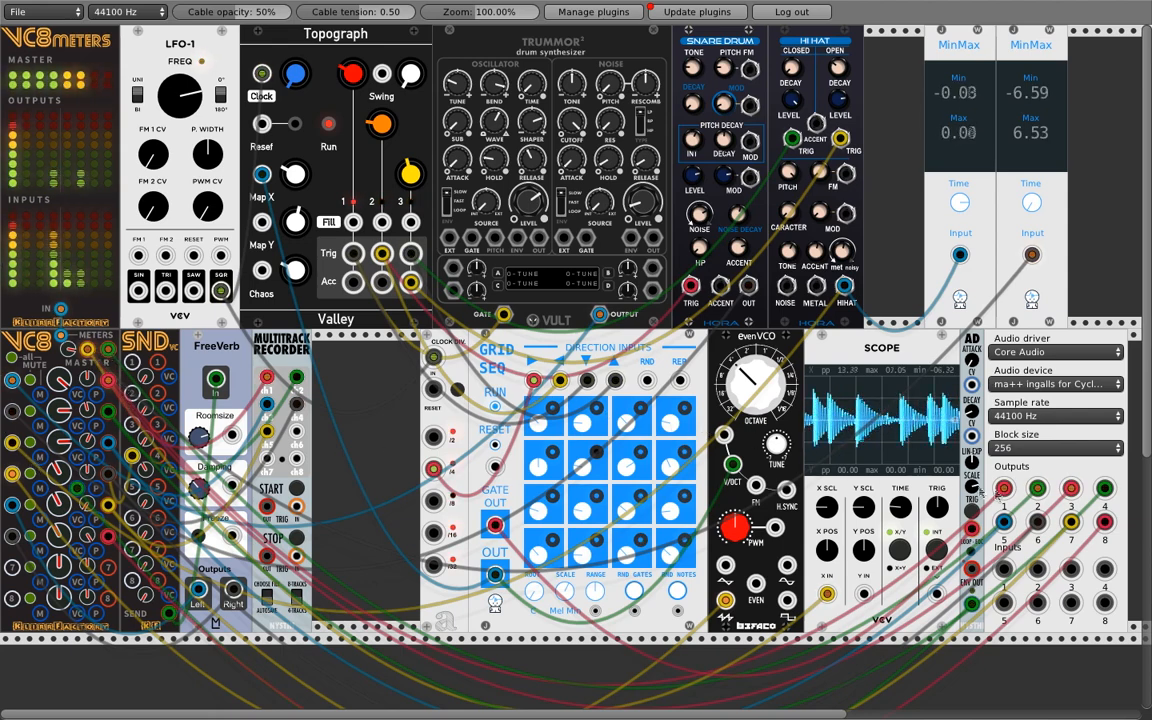
# Switch from VCV Rack over to the Logic Pro mixer while the patch keeps playing.
pyautogui.press('cmd+tab')
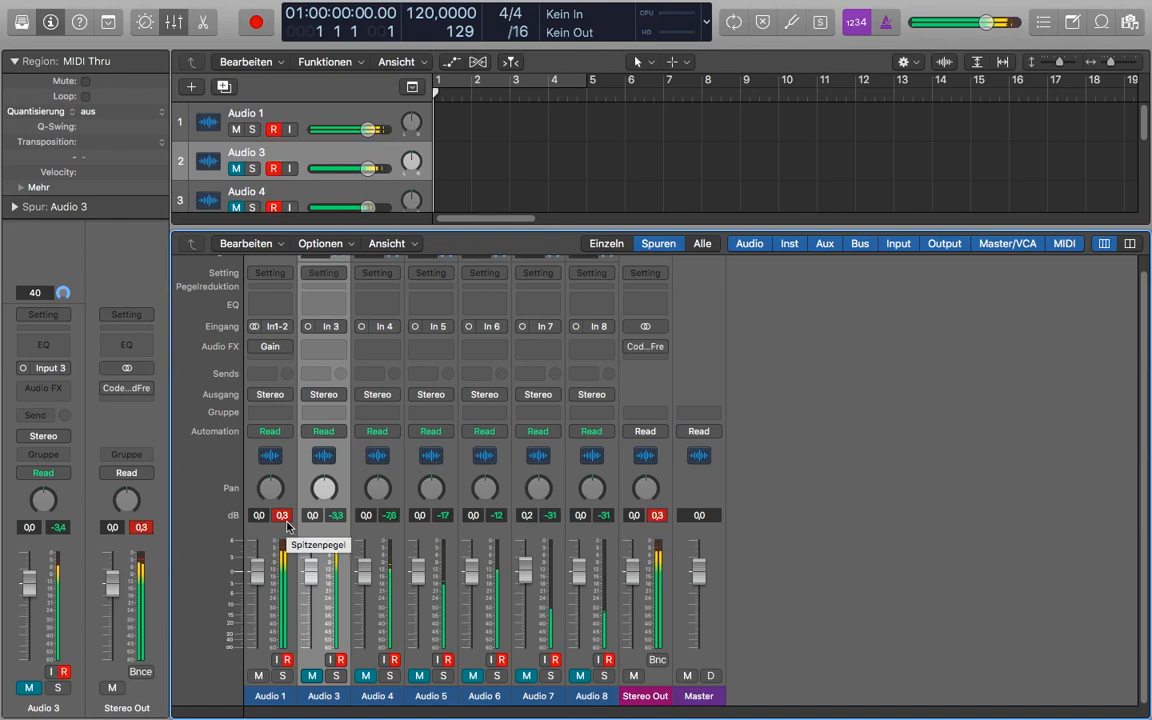
pyautogui.moveTo(832, 500)
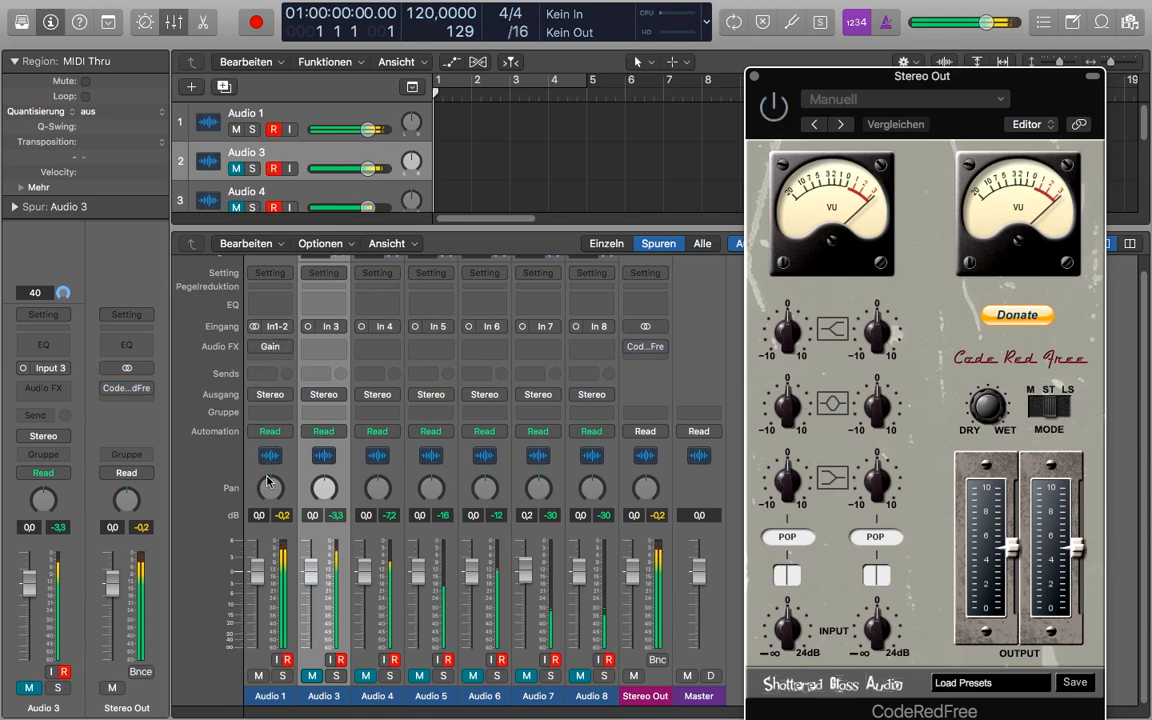
# Switch applications with the CodeRedFree compressor left open on Stereo Out.
pyautogui.press('cmd+tab')
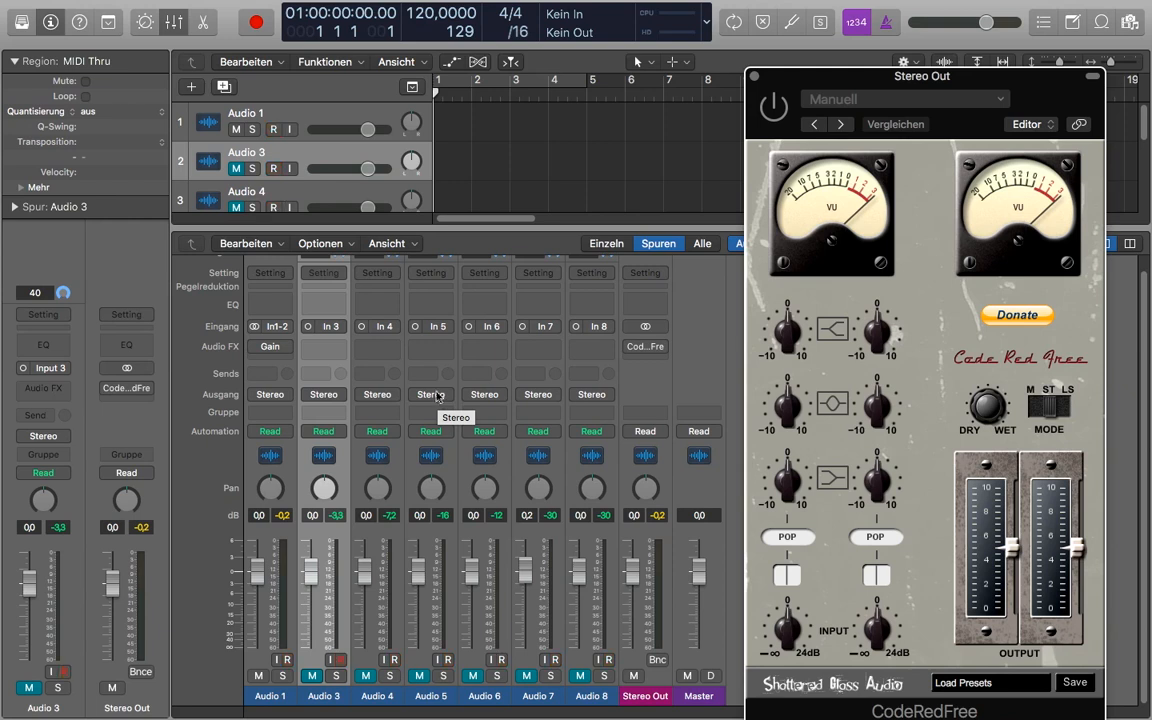
pyautogui.moveTo(318, 536)
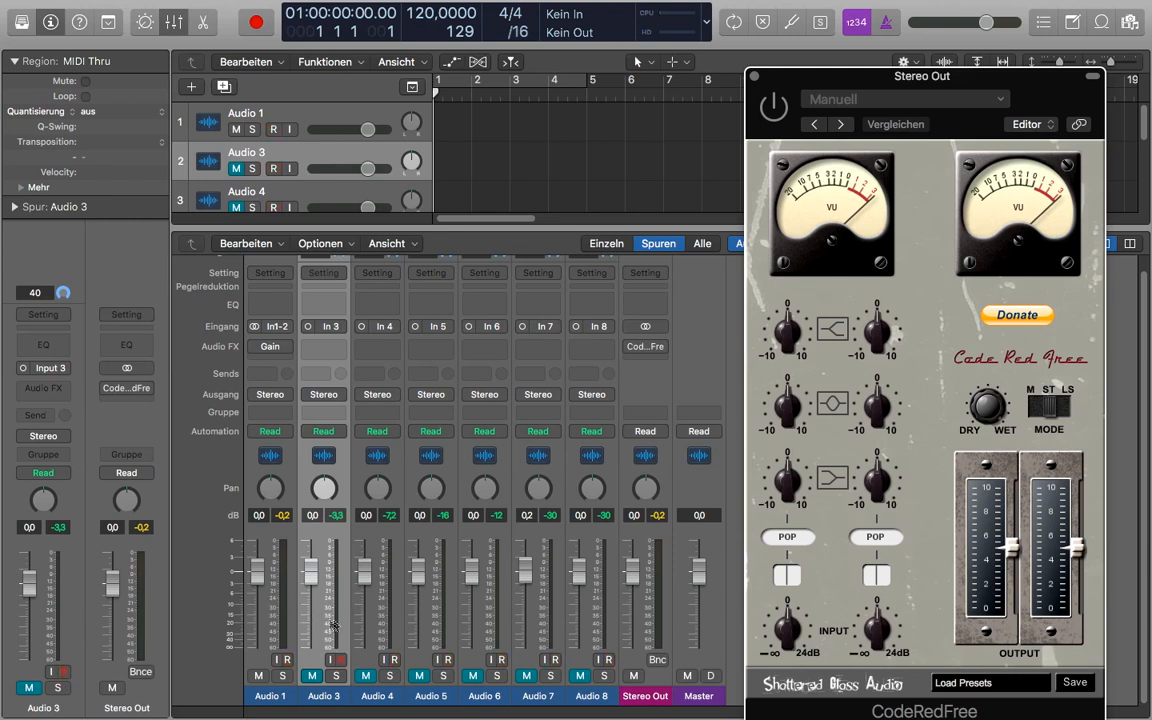
pyautogui.moveTo(420, 552)
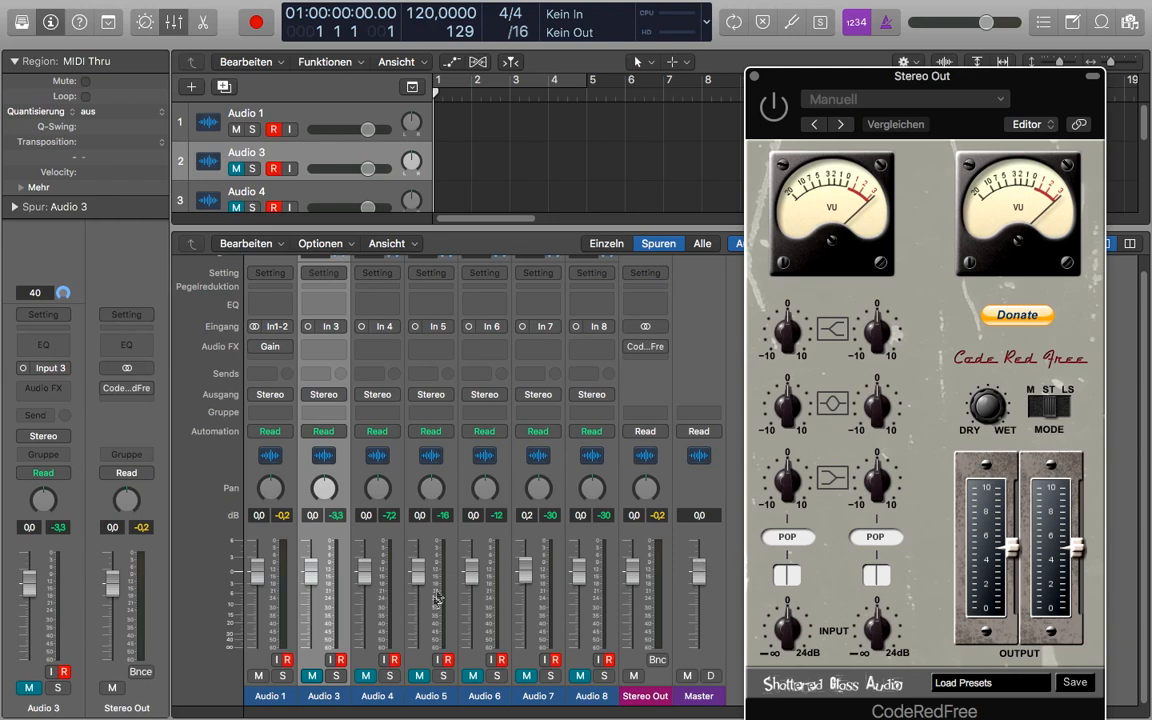
# Start playback so Audio 1 and Audio 3 sum into a clipping Stereo Out meter.
pyautogui.click(258, 676)
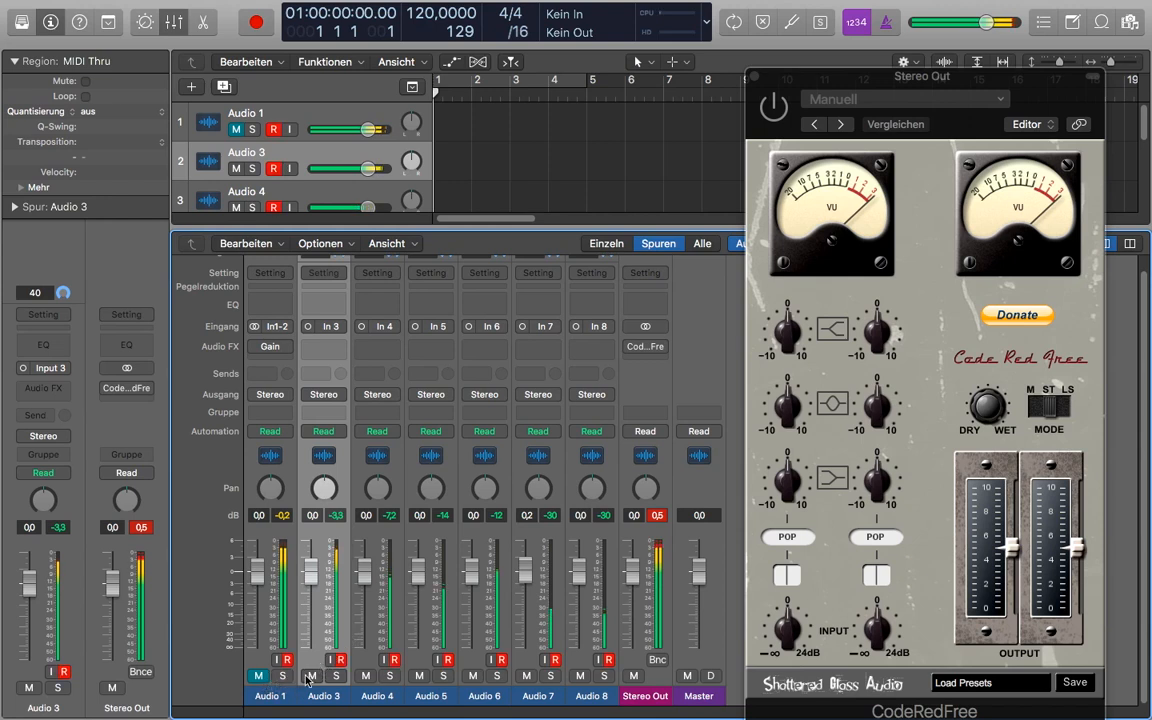
# Solo the Audio 1 channel so Audio 3 goes silent in the mixer.
pyautogui.click(284, 676)
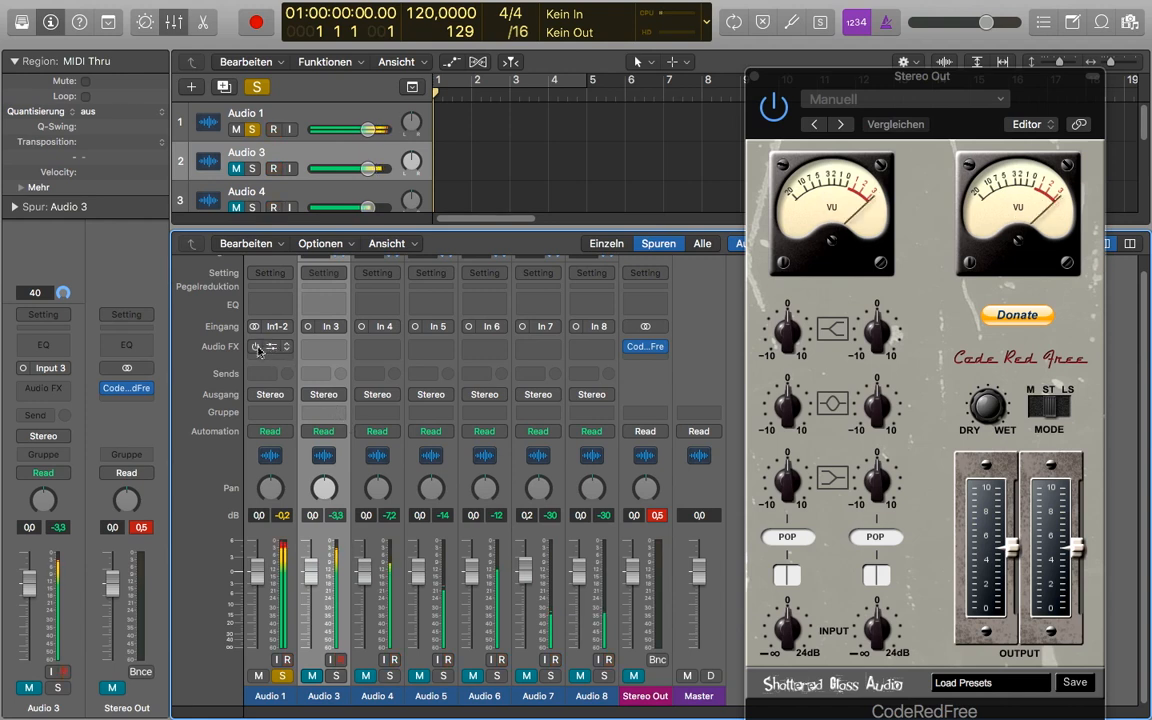
pyautogui.click(268, 346)
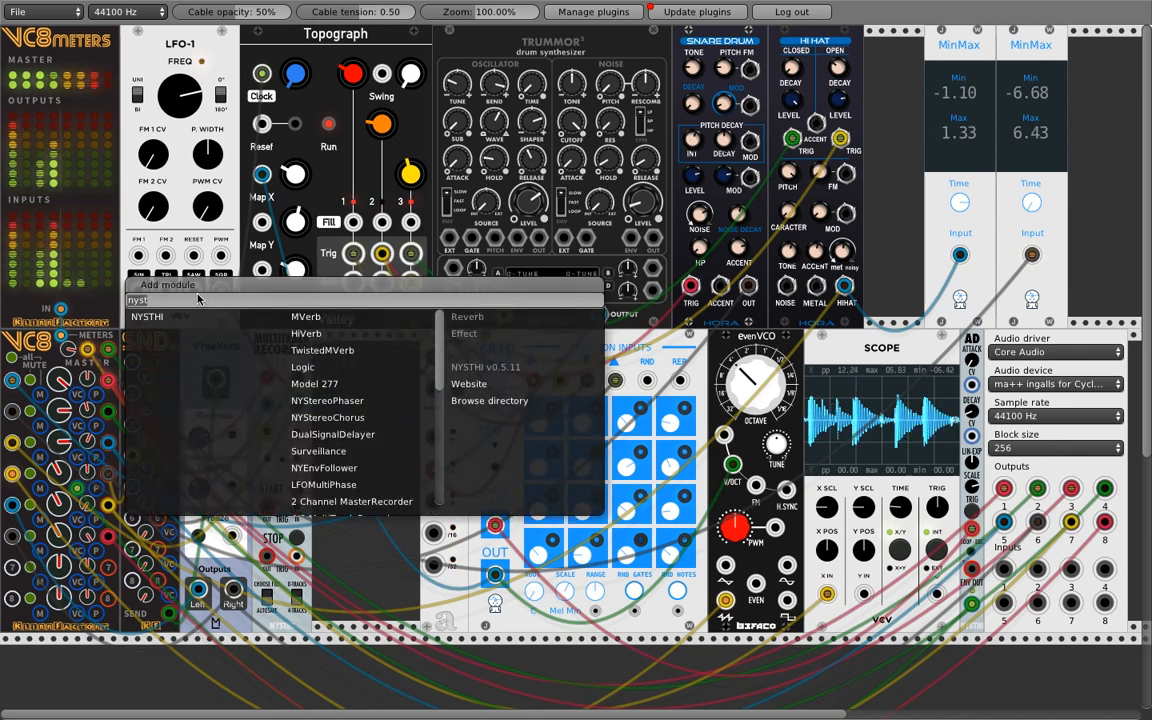
# Search the module browser for 'klirr' and add the KlirrFactory Minus 12 dB module.
pyautogui.write('klirr')
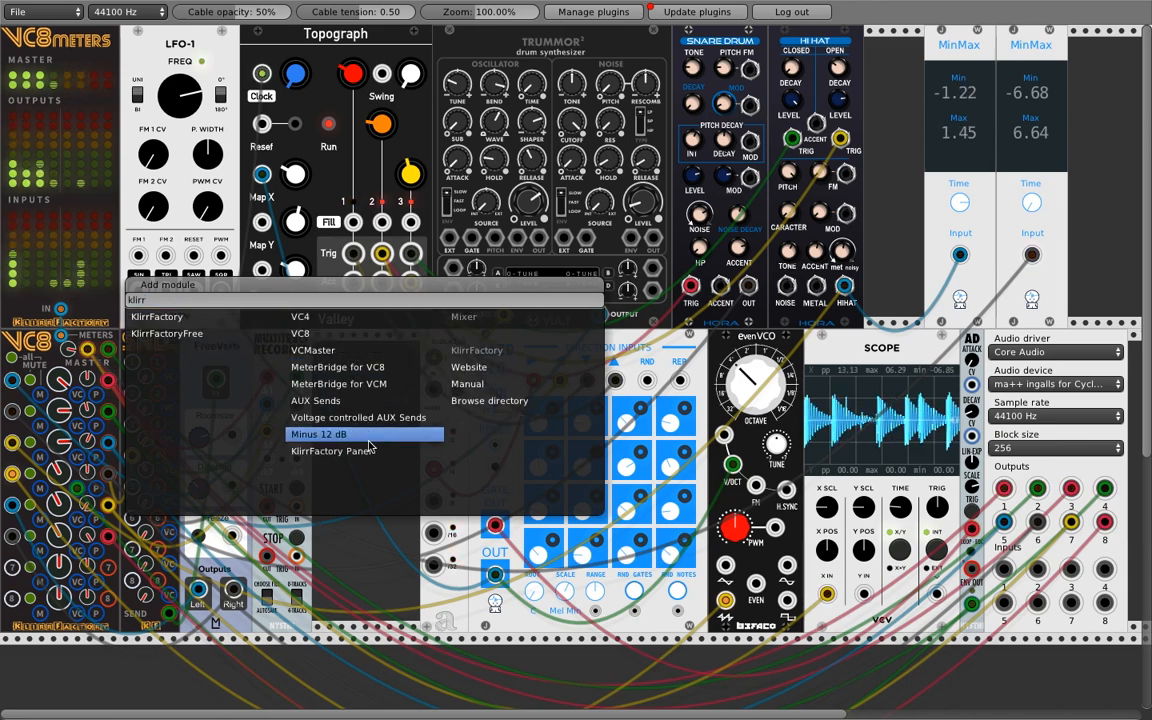
pyautogui.click(318, 432)
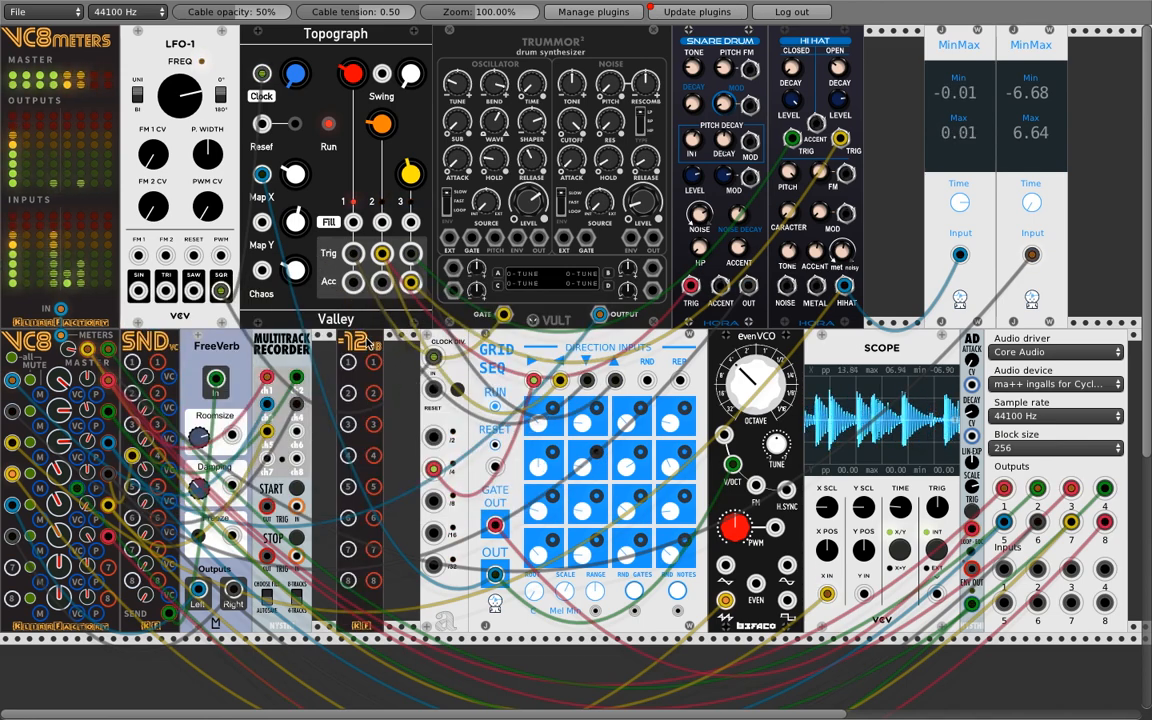